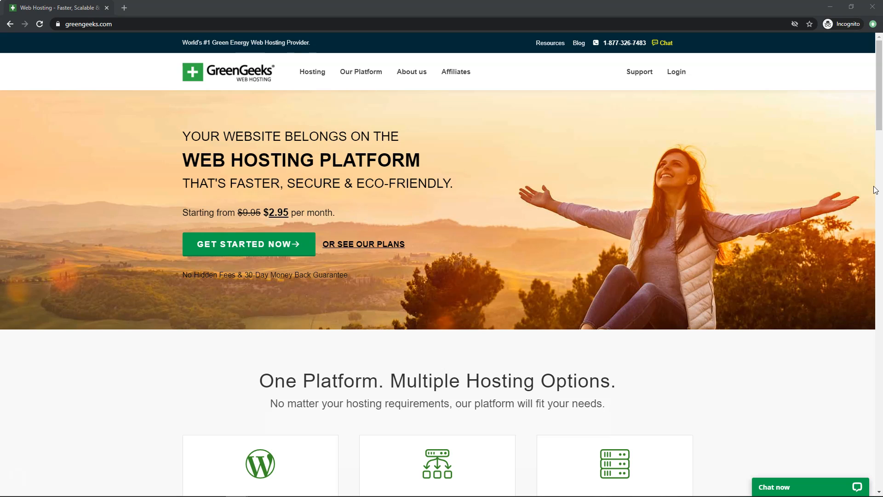
pyautogui.moveTo(246, 98)
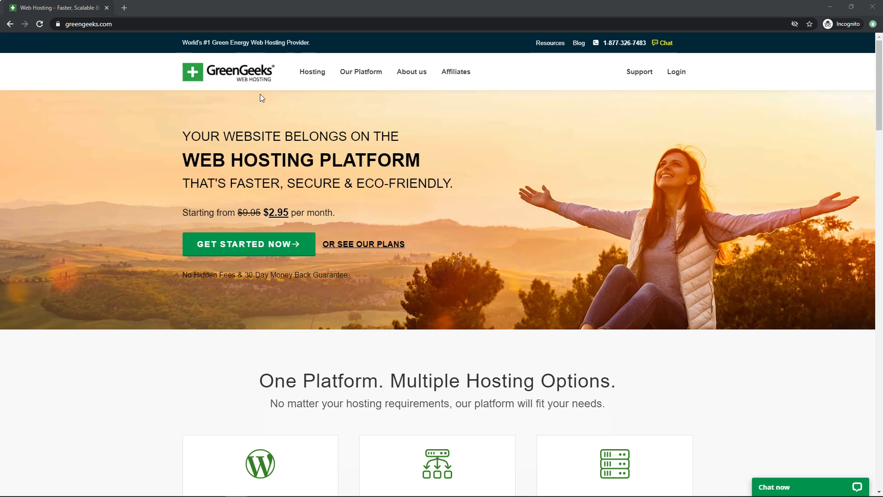
pyautogui.moveTo(312, 71)
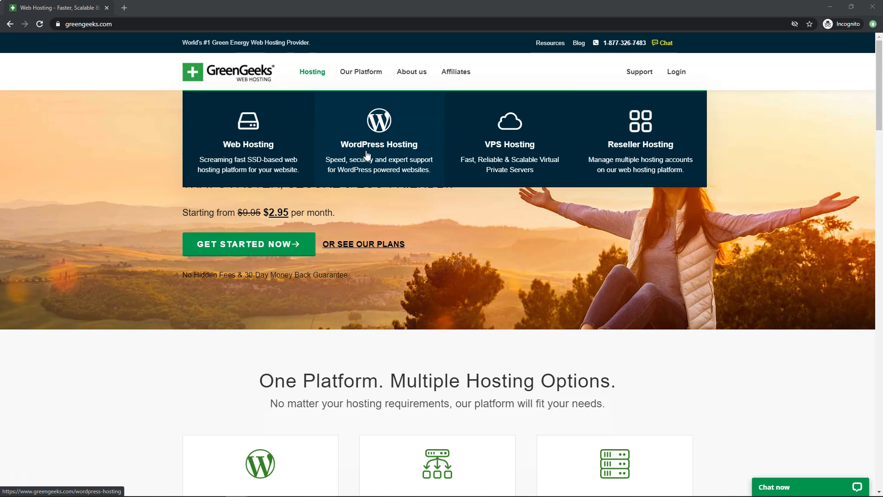
# Show the WordPress Hosting page's Lite, Pro and Premium plan cards with prices and feature lists.
pyautogui.click(378, 145)
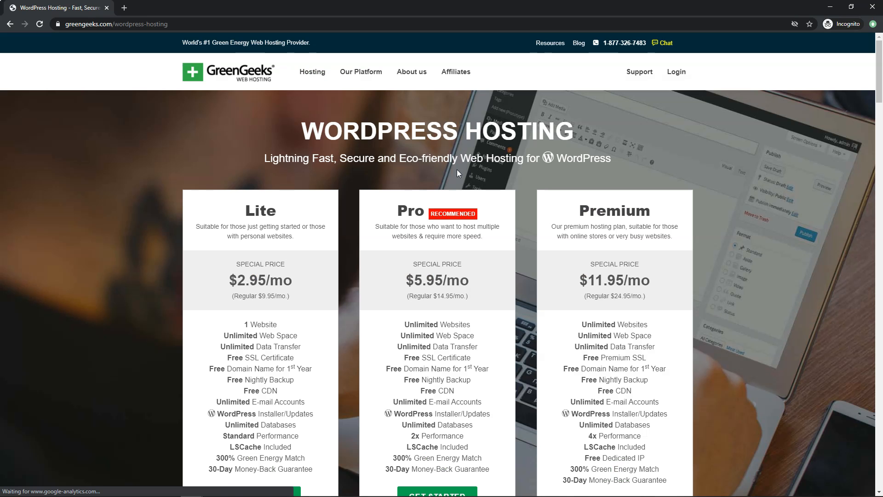
pyautogui.scroll(-3)
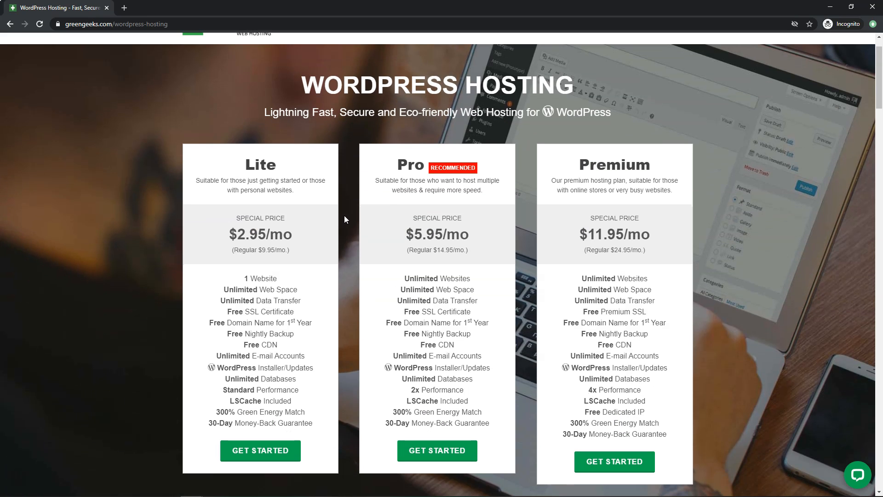
pyautogui.moveTo(345, 244)
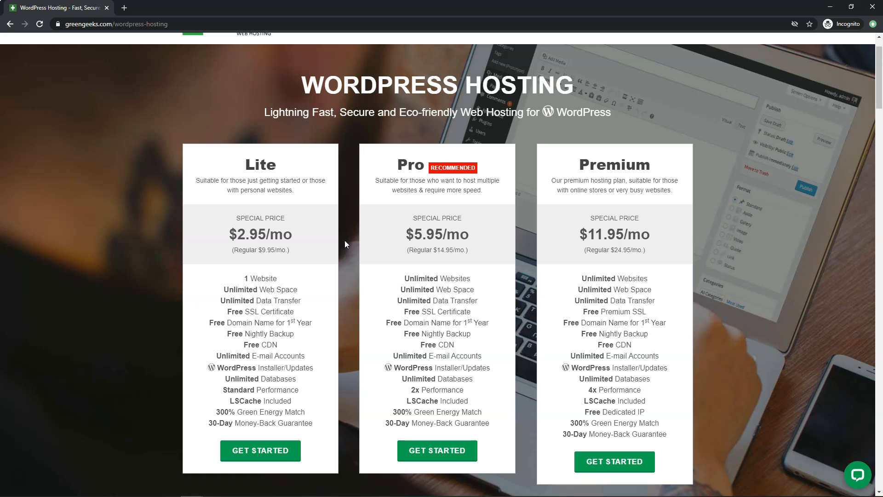
pyautogui.moveTo(468, 274)
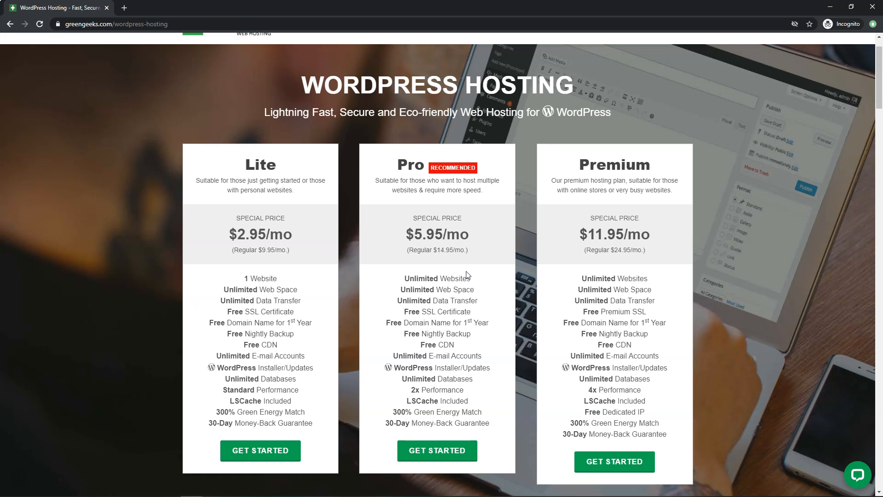
pyautogui.moveTo(503, 239)
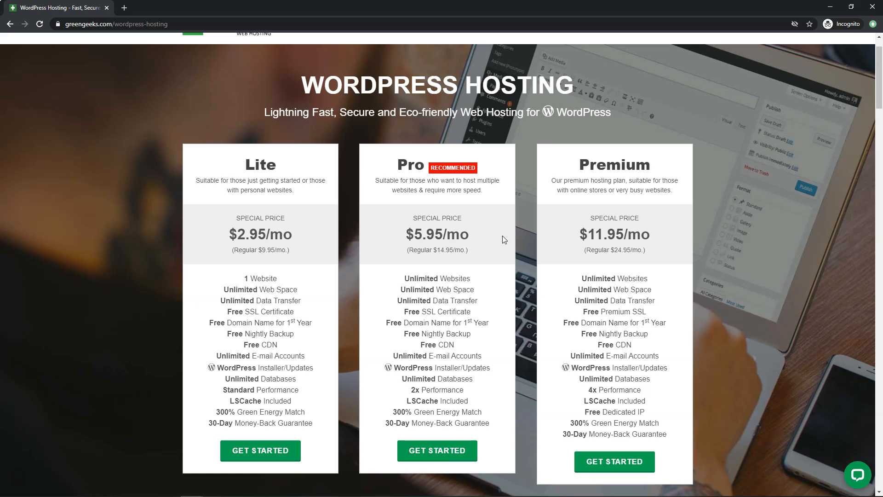
pyautogui.moveTo(531, 237)
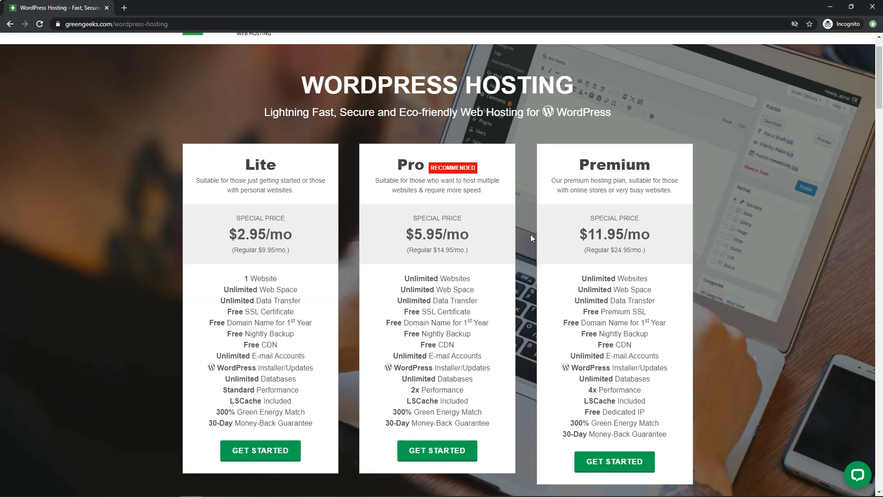
pyautogui.moveTo(517, 239)
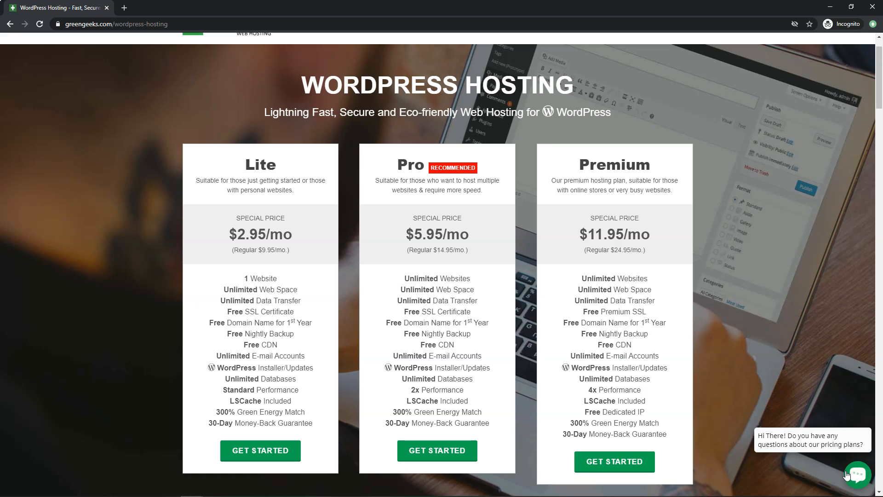
pyautogui.moveTo(785, 407)
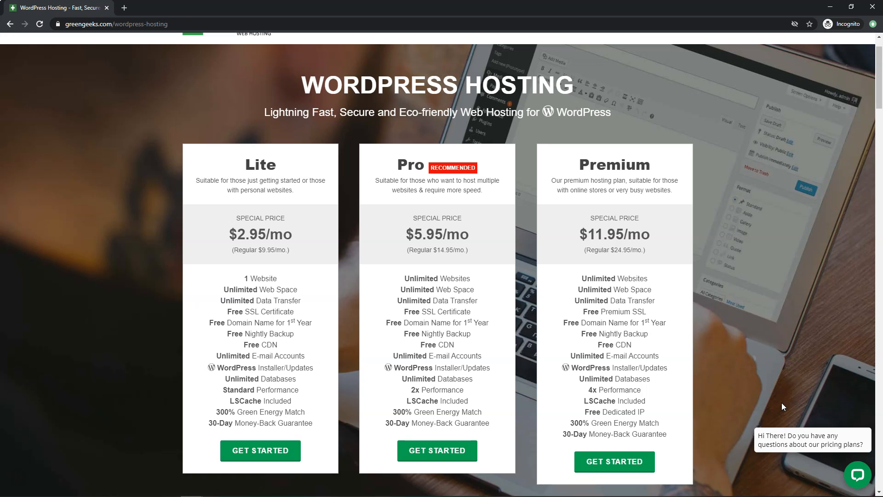
pyautogui.moveTo(355, 265)
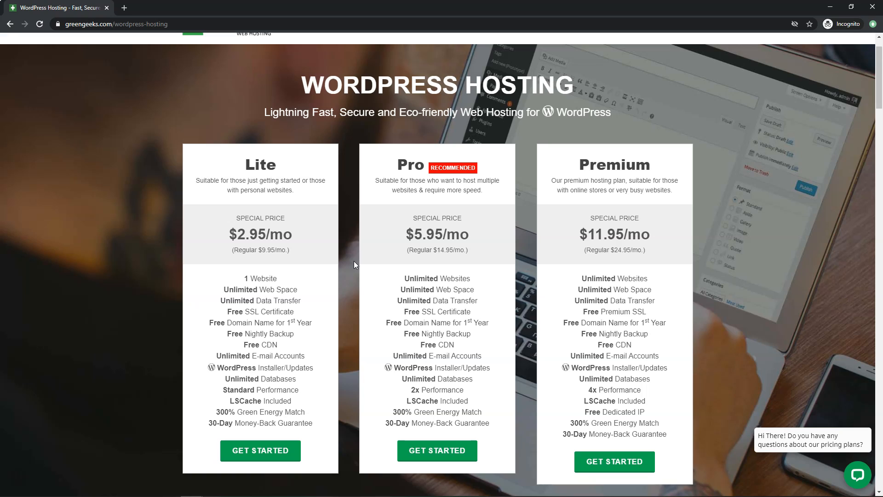
pyautogui.moveTo(354, 268)
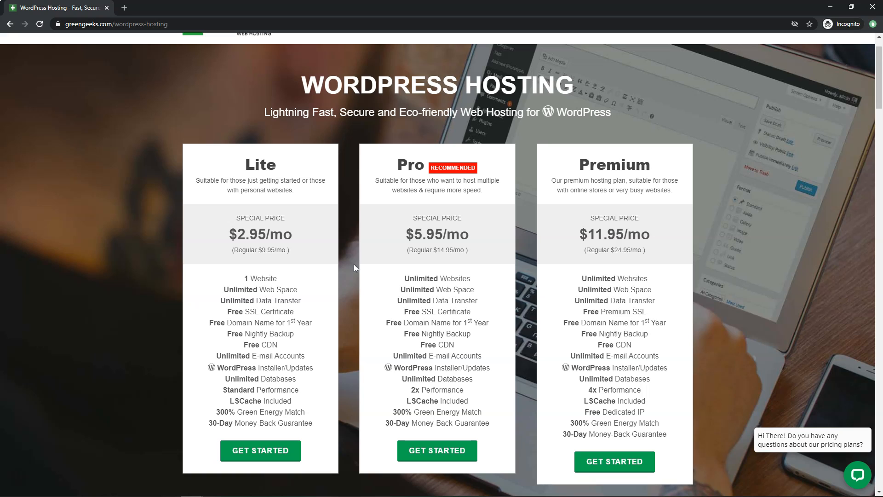
pyautogui.moveTo(359, 353)
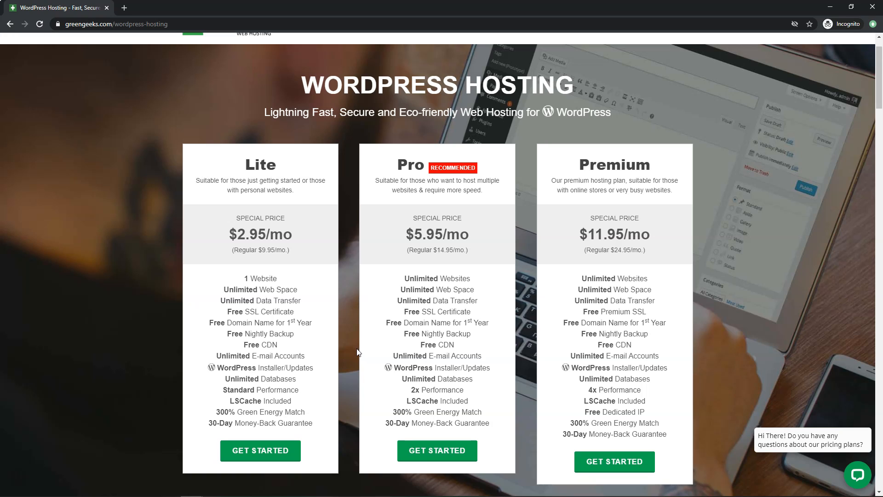
pyautogui.moveTo(351, 361)
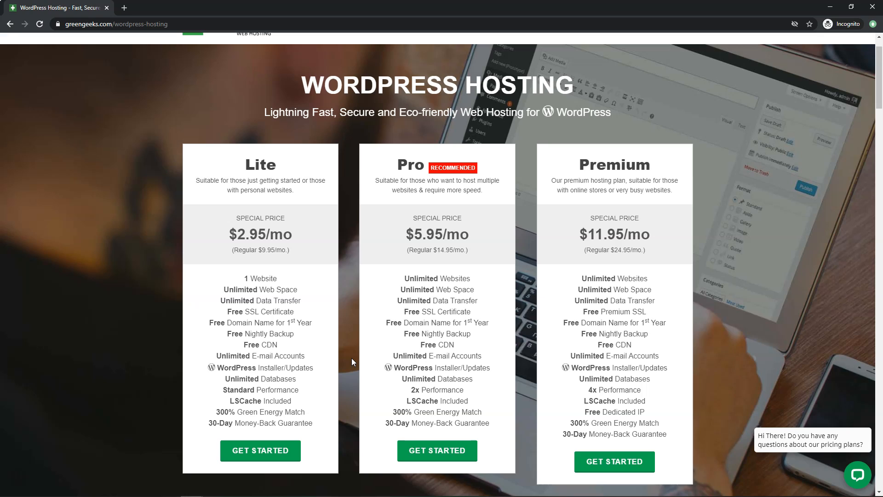
pyautogui.scroll(-3)
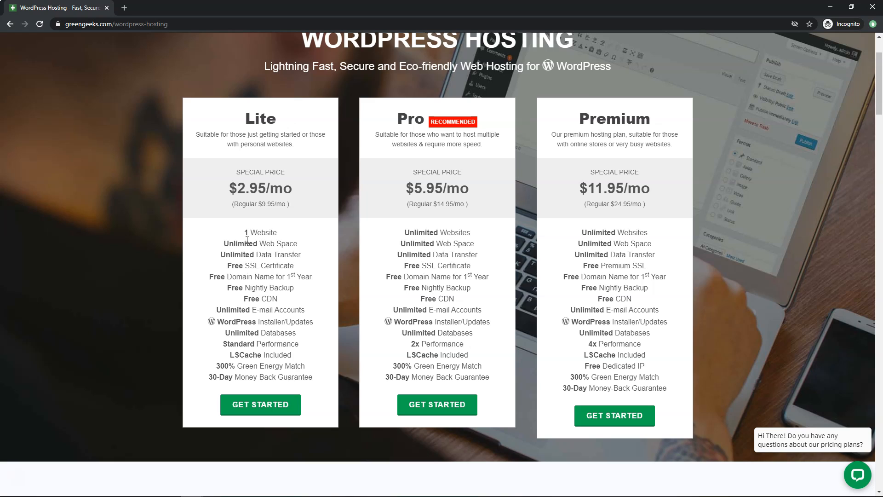
pyautogui.moveTo(337, 224)
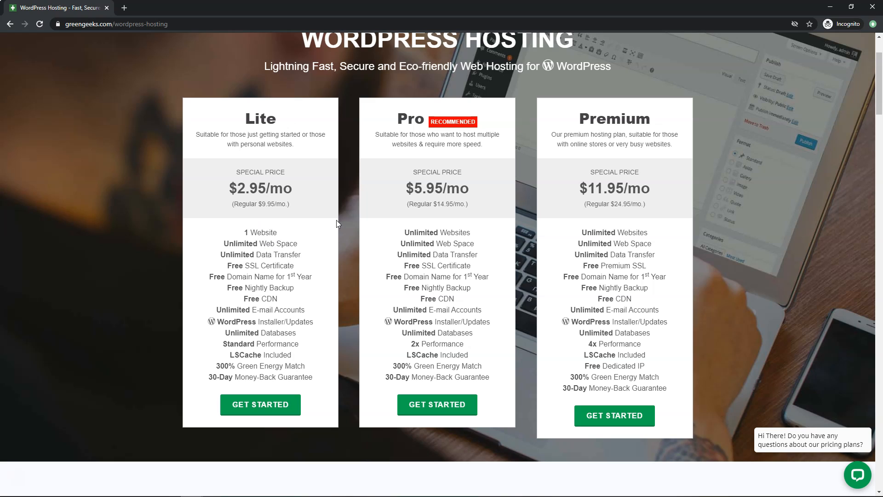
pyautogui.moveTo(355, 233)
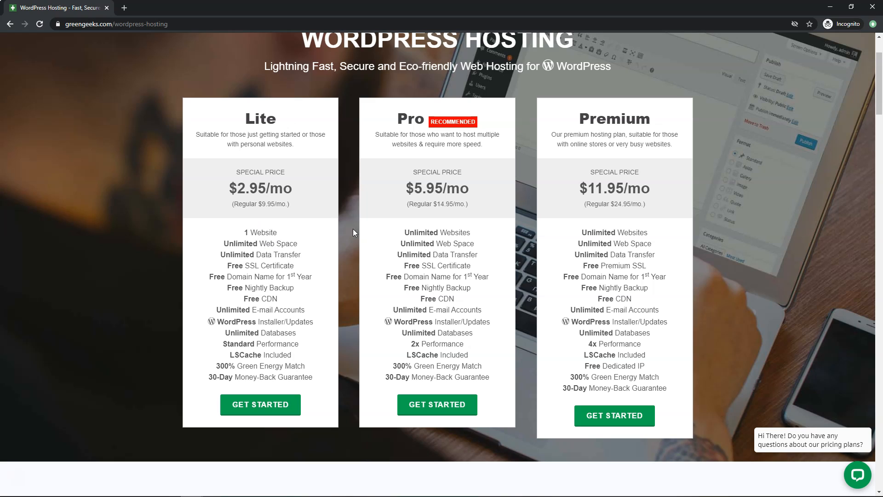
pyautogui.moveTo(340, 237)
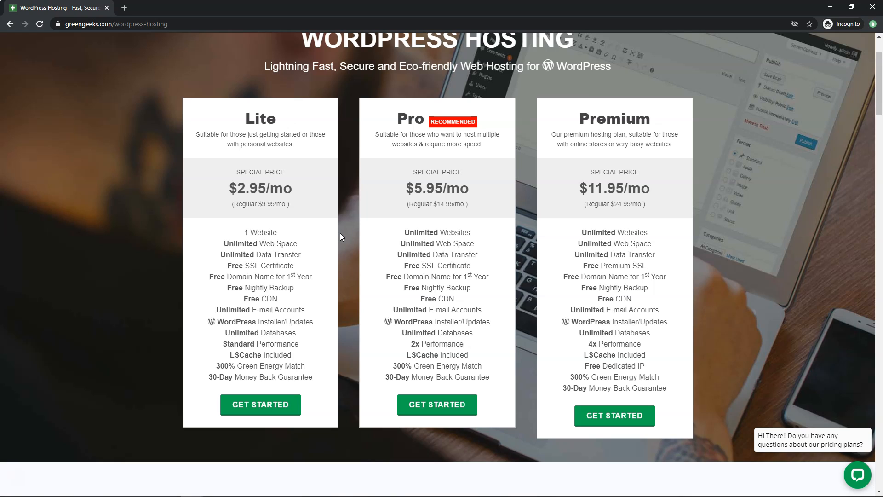
pyautogui.moveTo(355, 244)
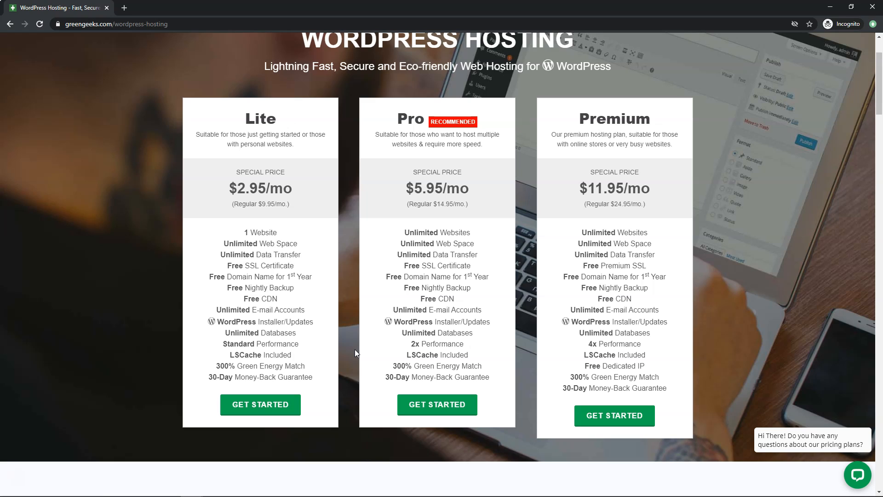
pyautogui.moveTo(350, 344)
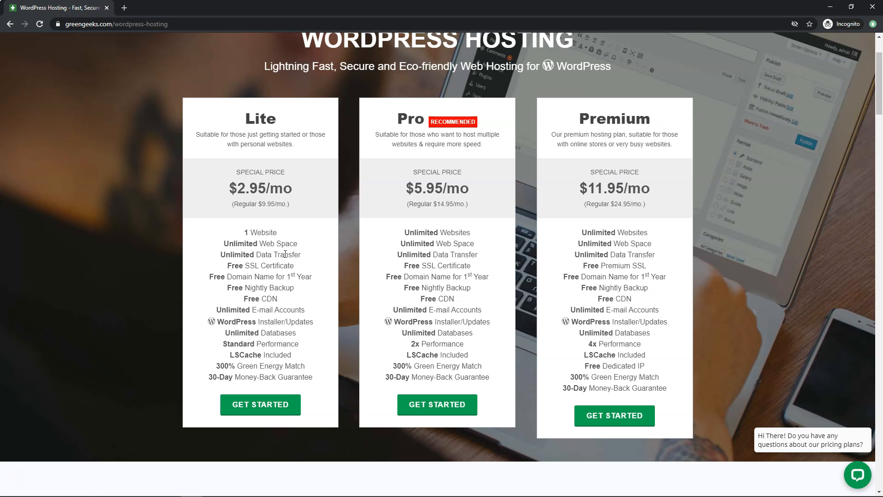
pyautogui.moveTo(353, 252)
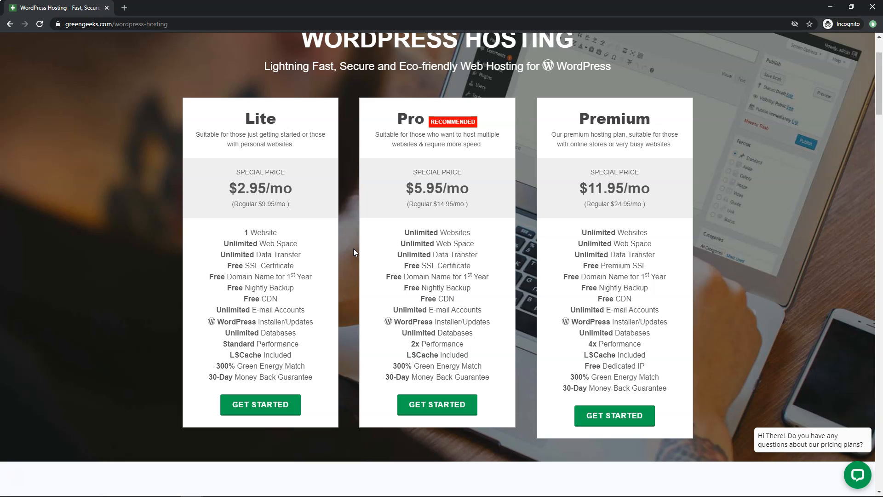
pyautogui.moveTo(352, 254)
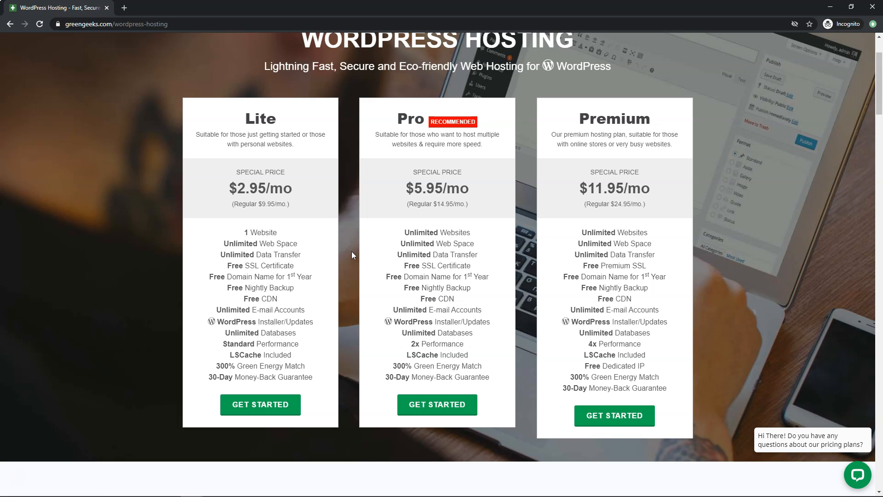